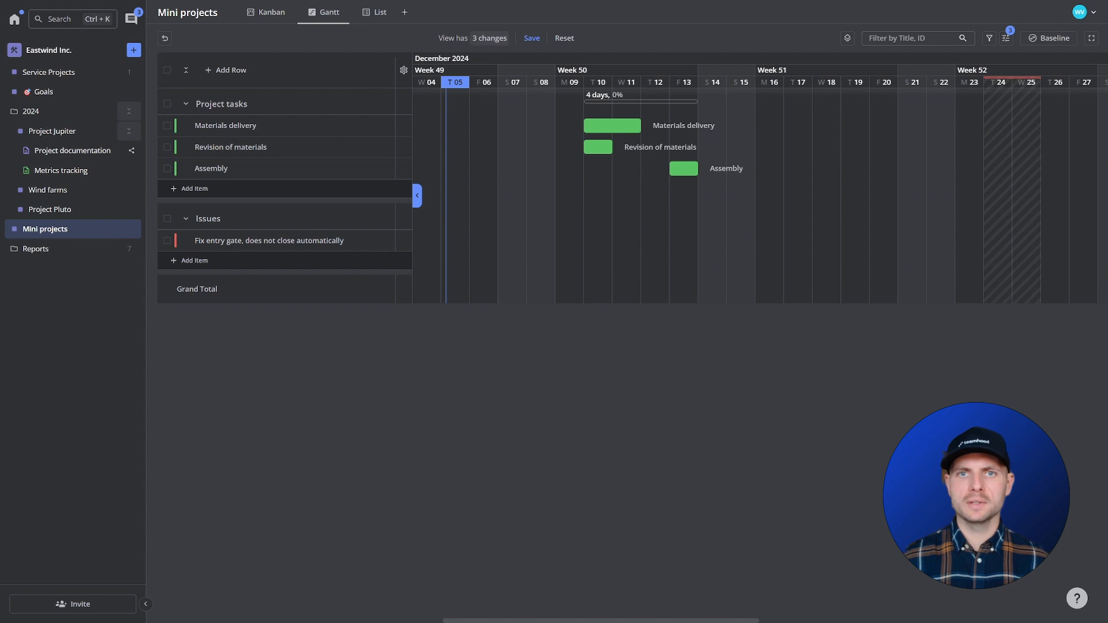
{"action": "mouse_move", "coordinate": [577, 147]}
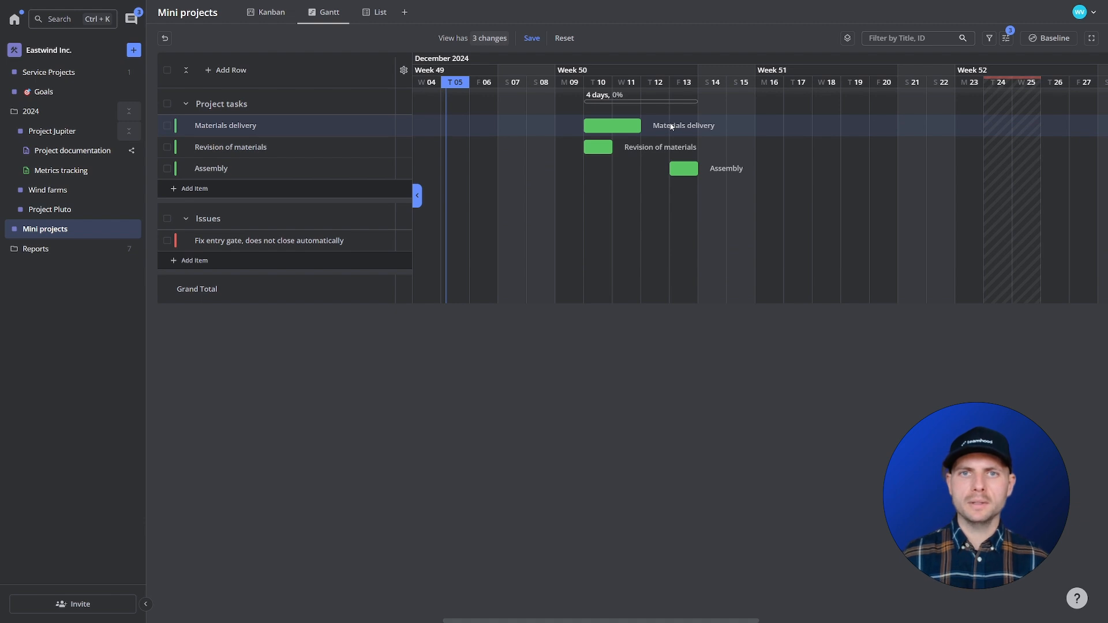
{"action": "mouse_move", "coordinate": [641, 146]}
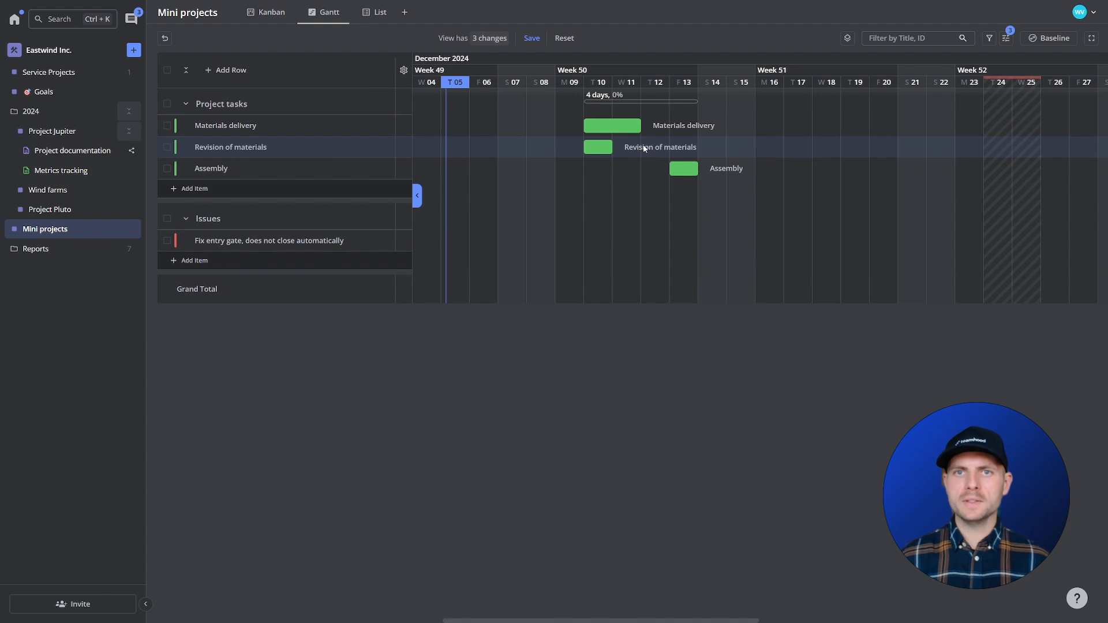
{"action": "mouse_move", "coordinate": [739, 174]}
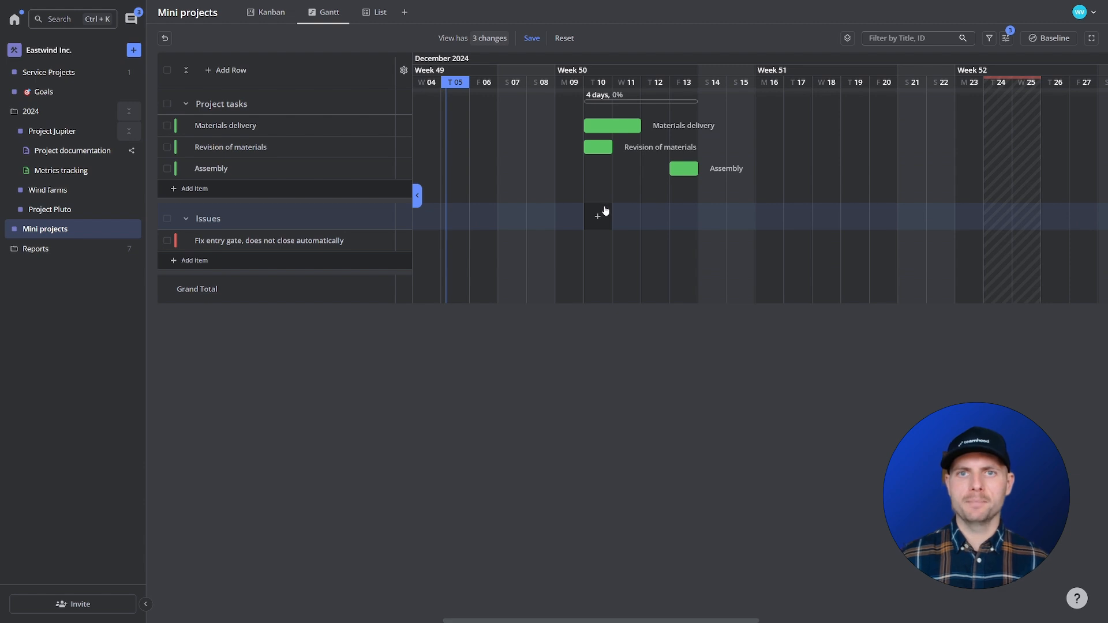
{"action": "mouse_move", "coordinate": [600, 203]}
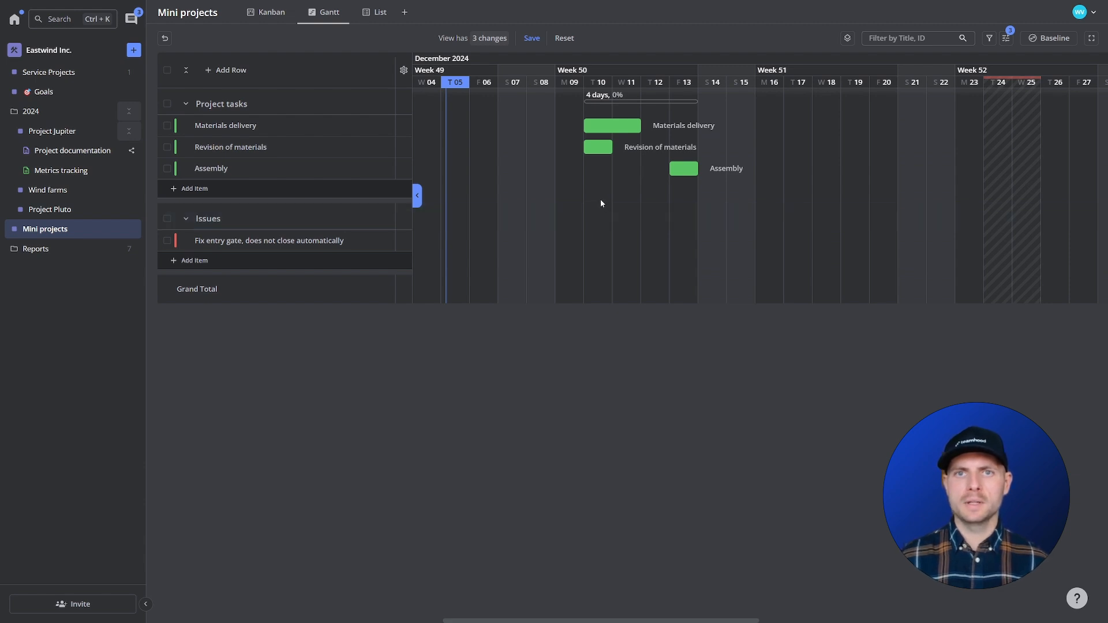
{"action": "mouse_move", "coordinate": [612, 205]}
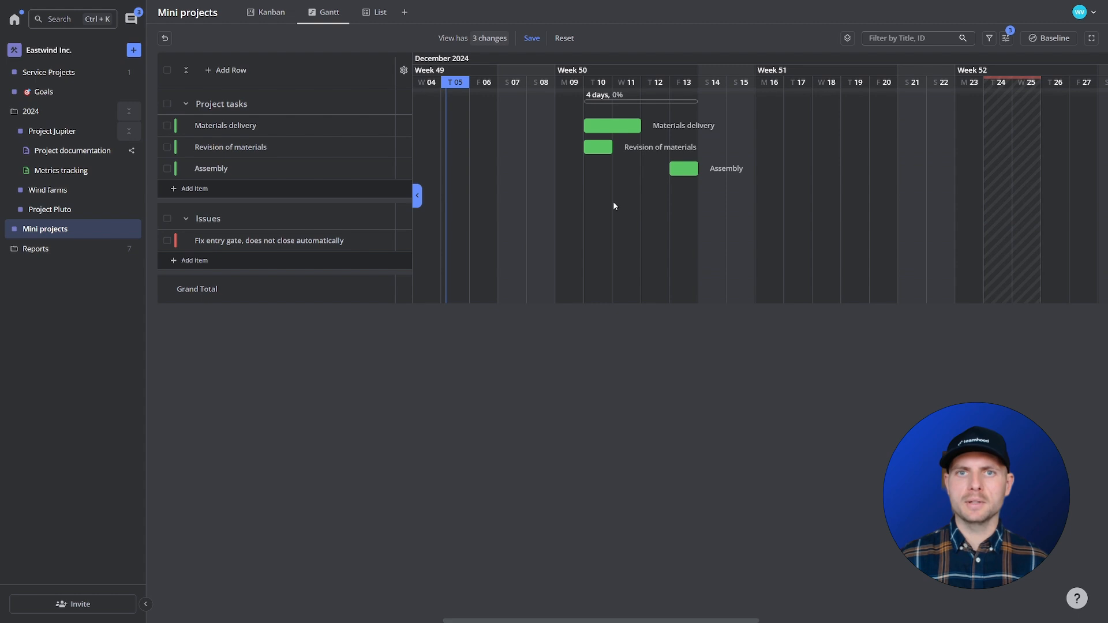
{"action": "mouse_move", "coordinate": [619, 205]}
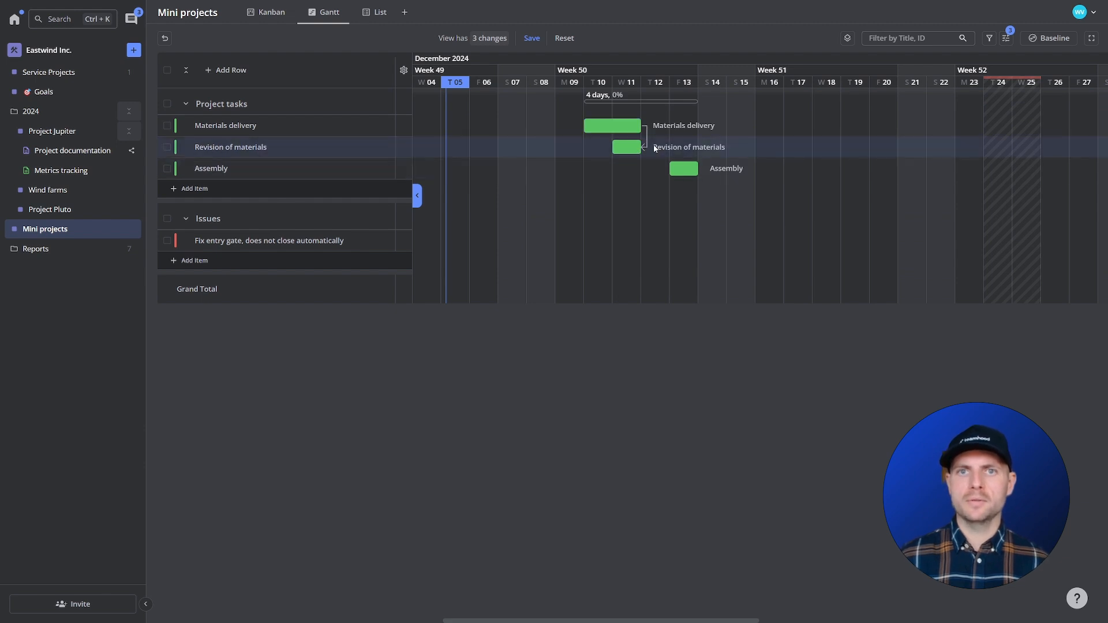
{"action": "mouse_move", "coordinate": [628, 147]}
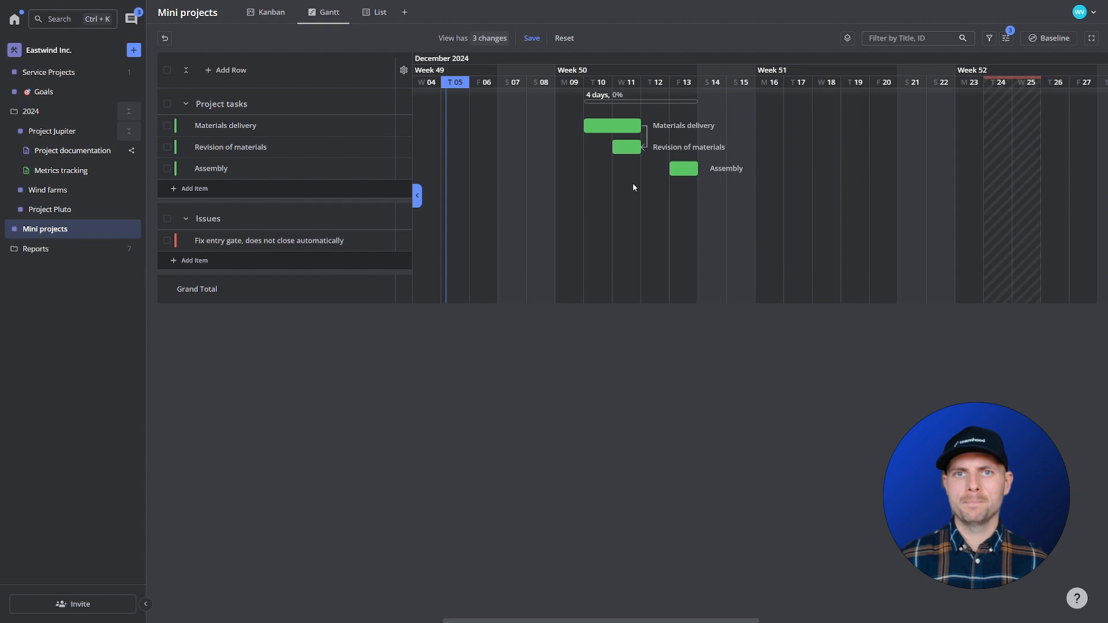
{"action": "mouse_move", "coordinate": [612, 126]}
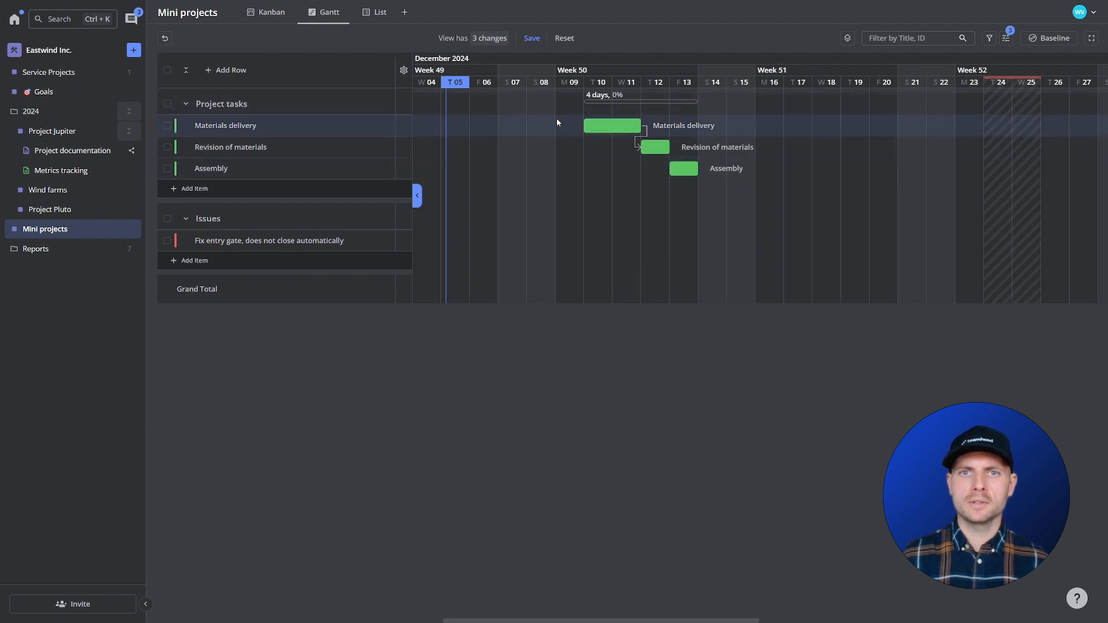
{"action": "mouse_move", "coordinate": [654, 147]}
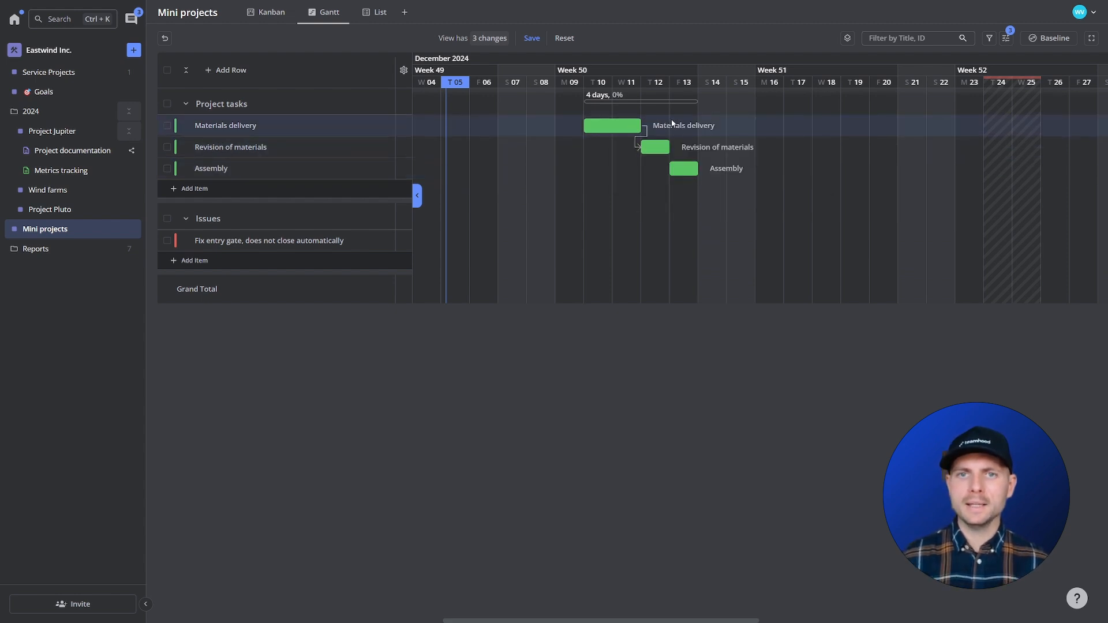
{"action": "mouse_move", "coordinate": [680, 144]}
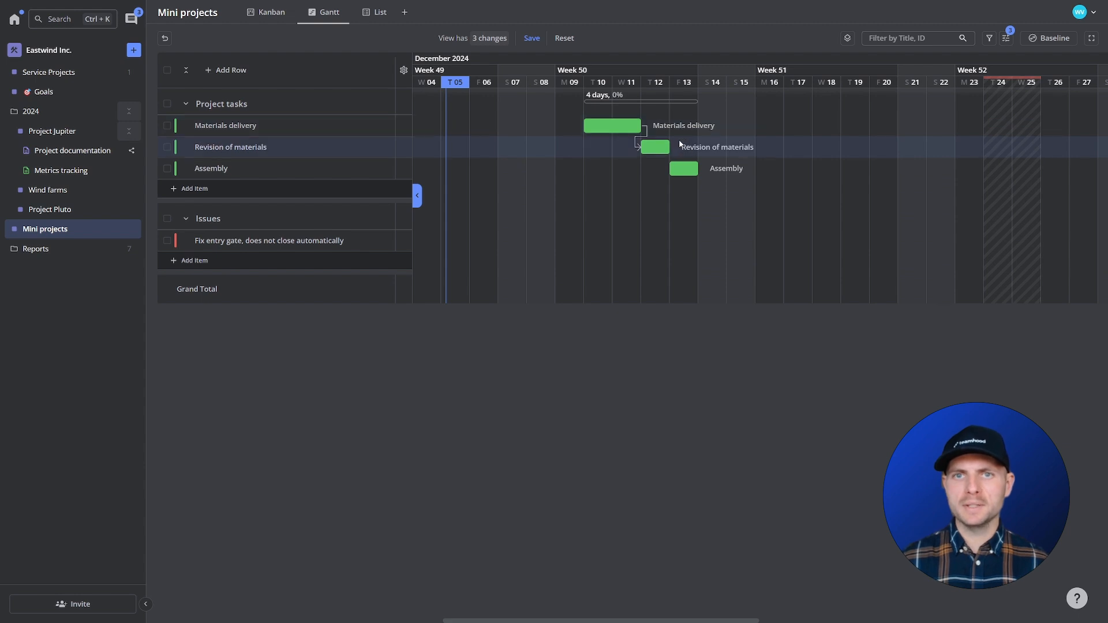
{"action": "mouse_move", "coordinate": [656, 147]}
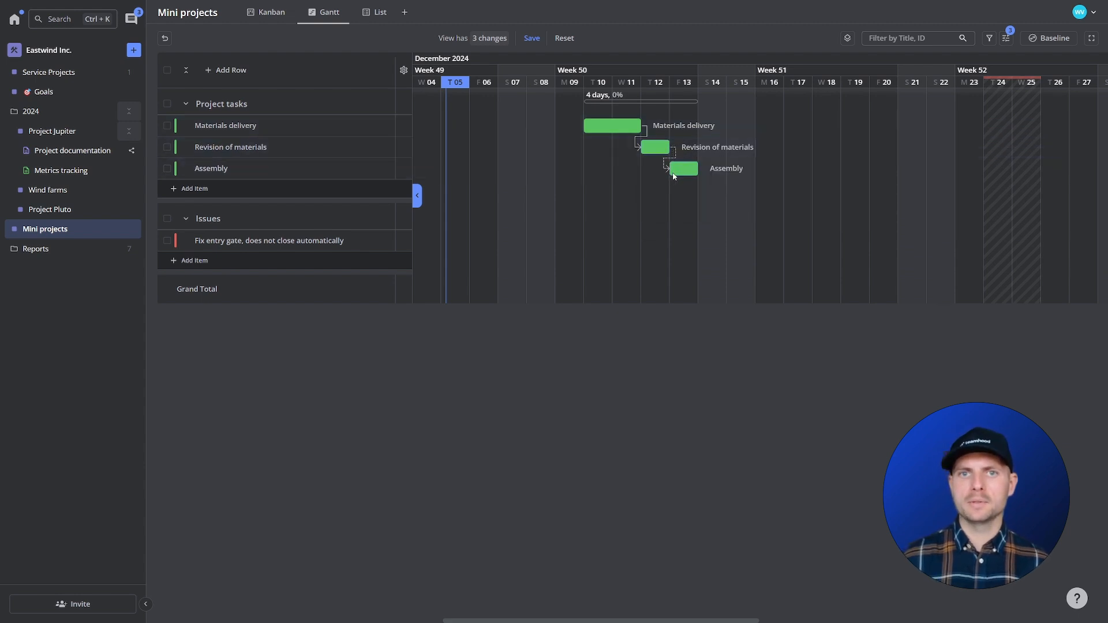
{"action": "mouse_move", "coordinate": [683, 169]}
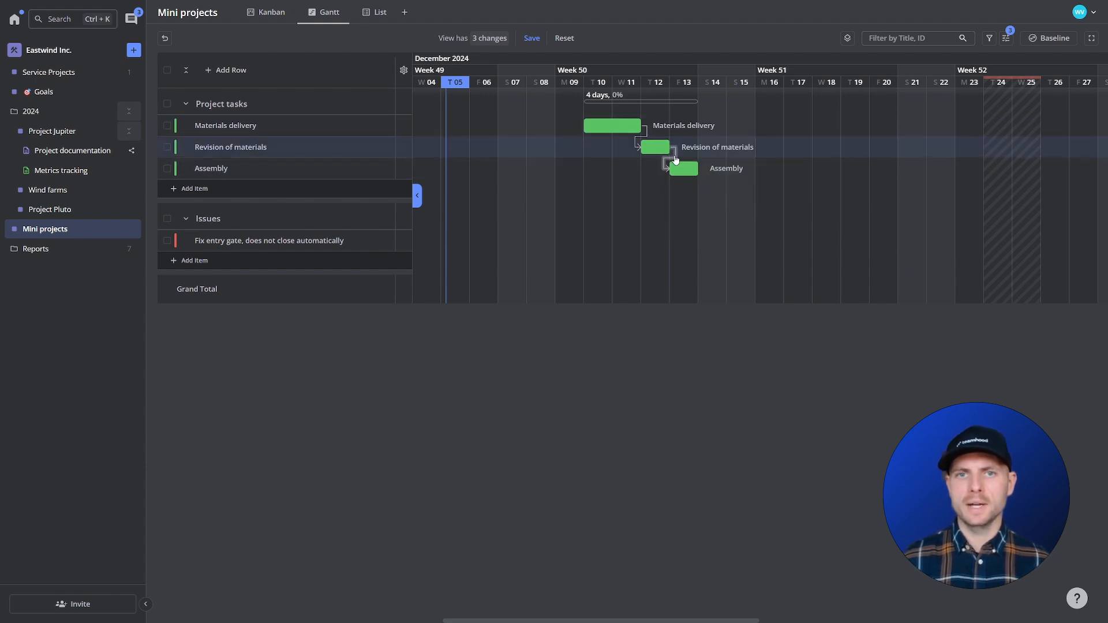
Set the Revision of materials → Assembly link type to Start to Start (SS).
{"action": "left_click", "coordinate": [656, 156]}
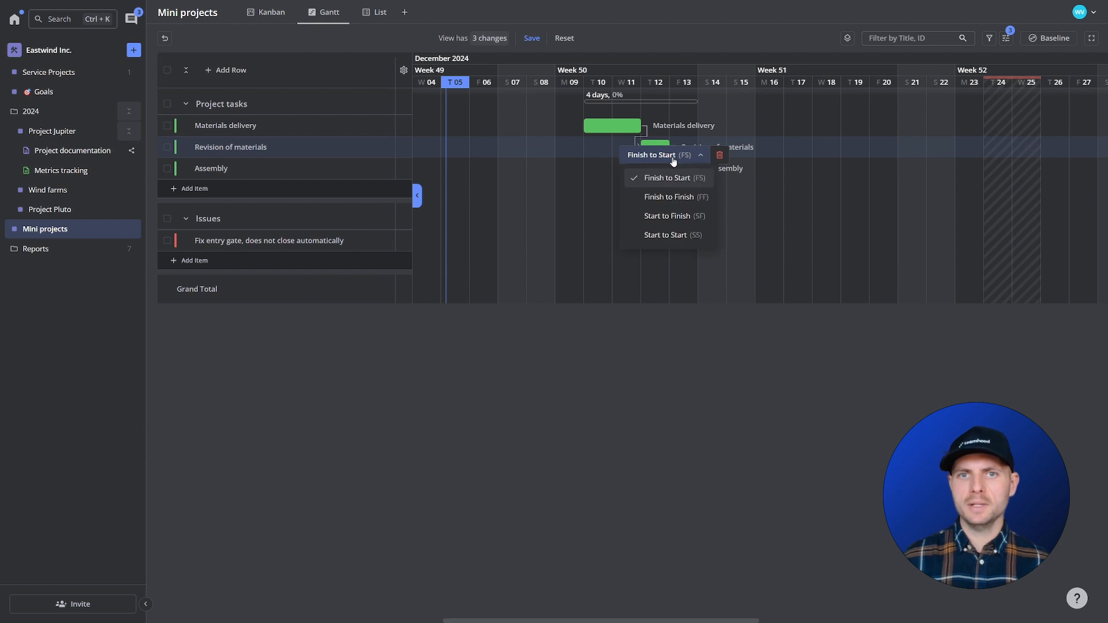
{"action": "left_click", "coordinate": [666, 177]}
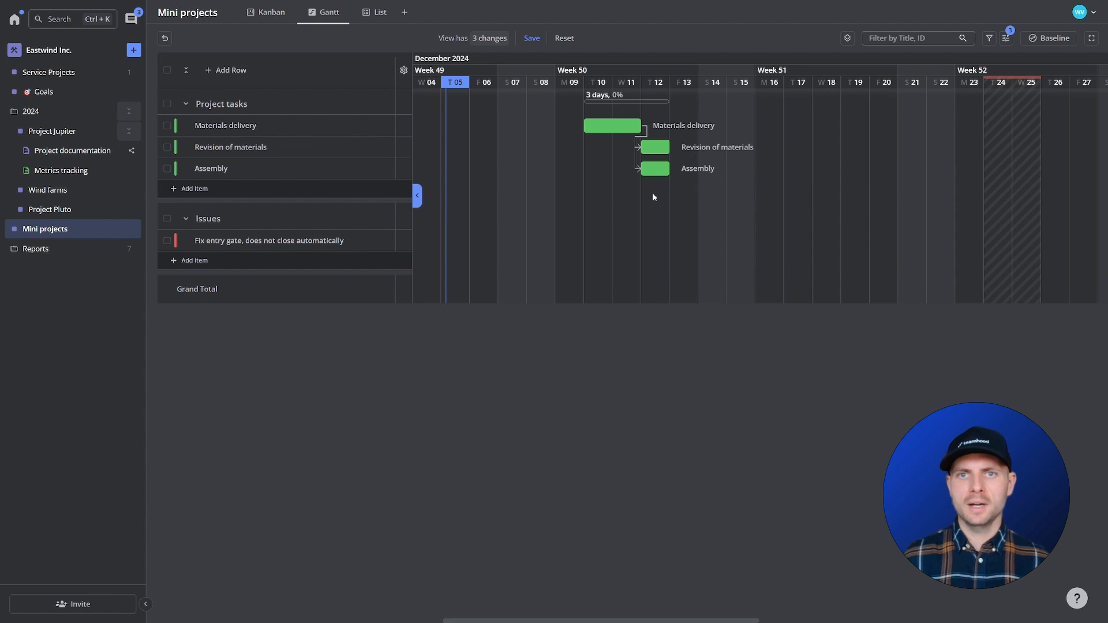
{"action": "mouse_move", "coordinate": [605, 198]}
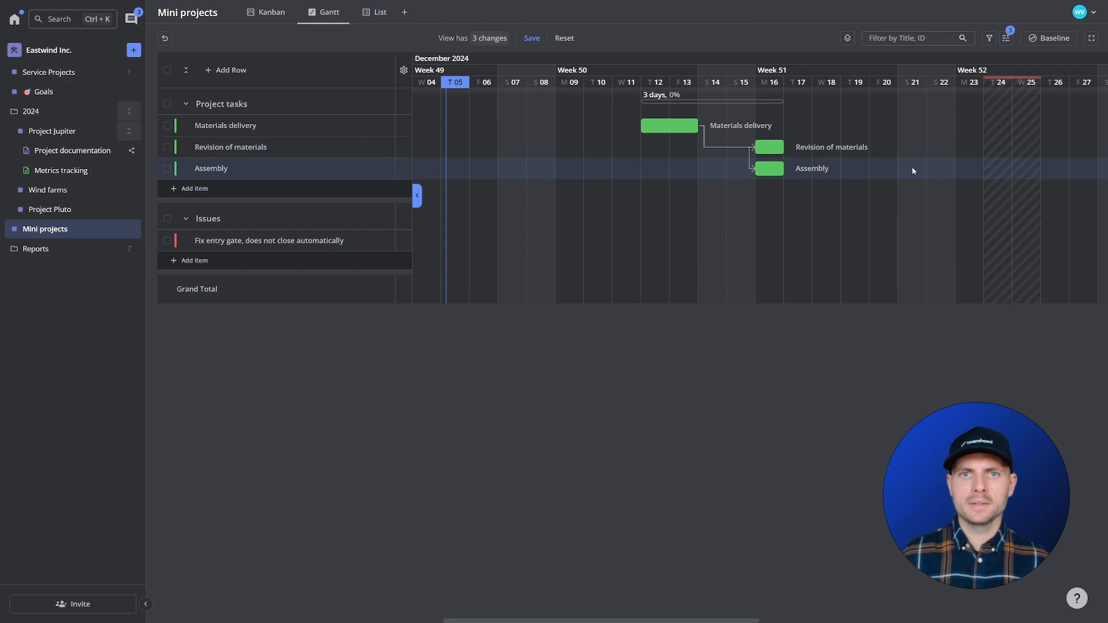
{"action": "mouse_move", "coordinate": [644, 168]}
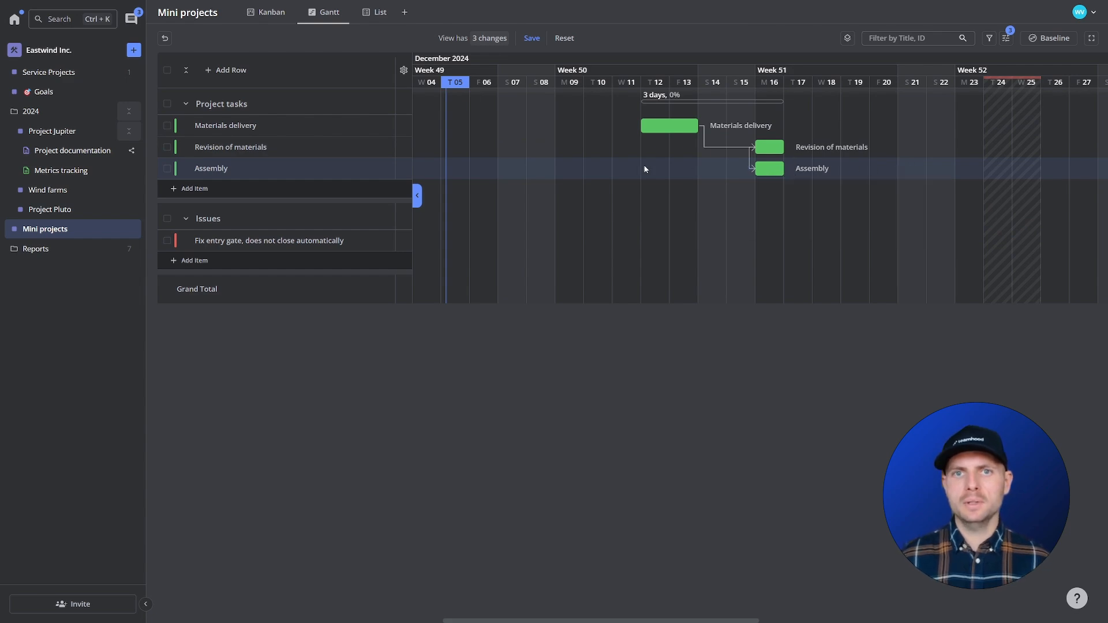